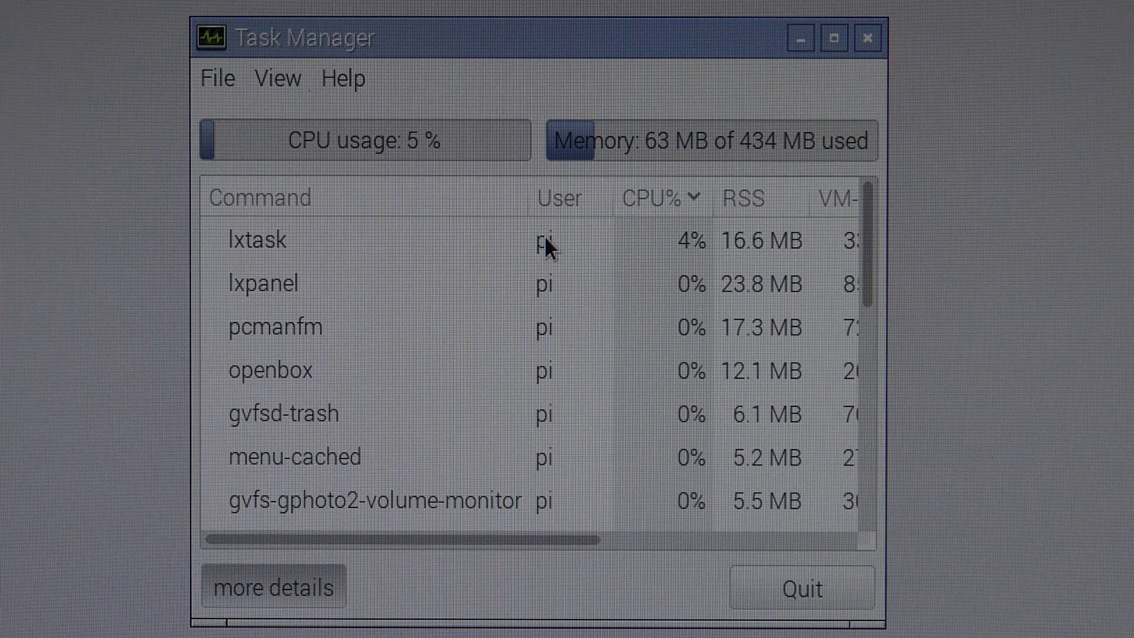
Step: Reveal the Games submenu listing Minecraft Pi and Python Games from the taskbar Menu
left_click(799, 587)
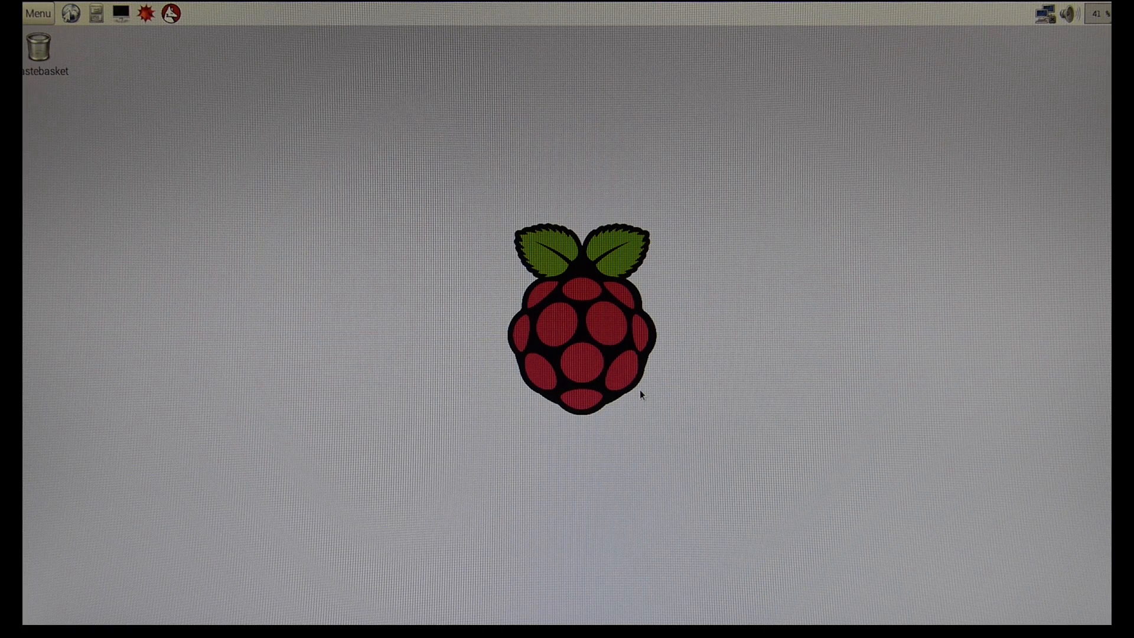
mouse_move(224, 105)
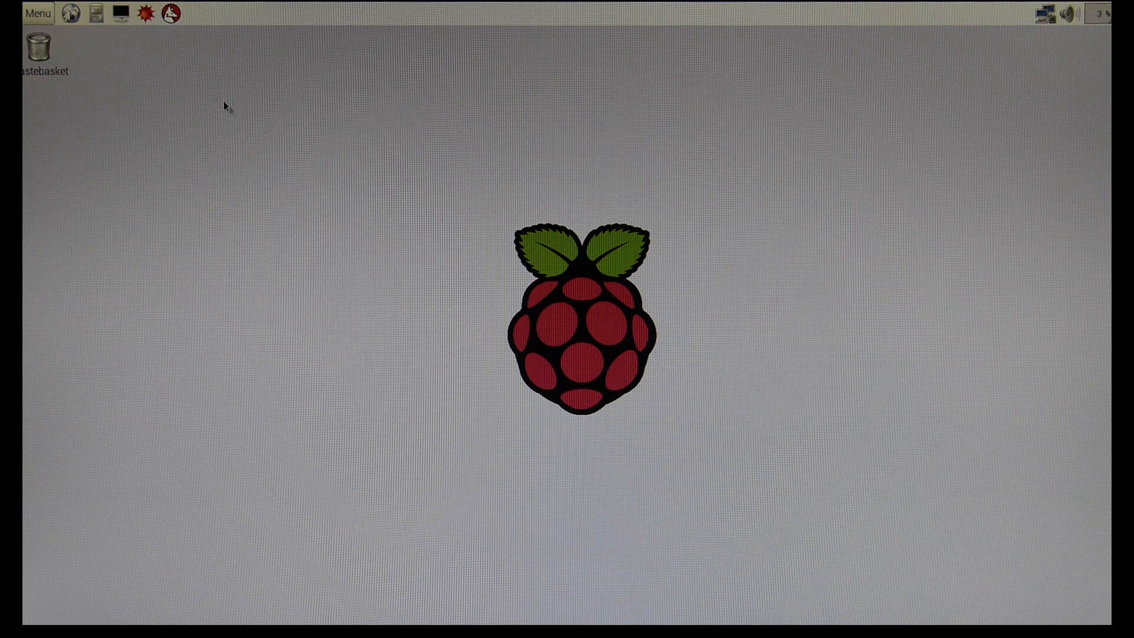
left_click(37, 13)
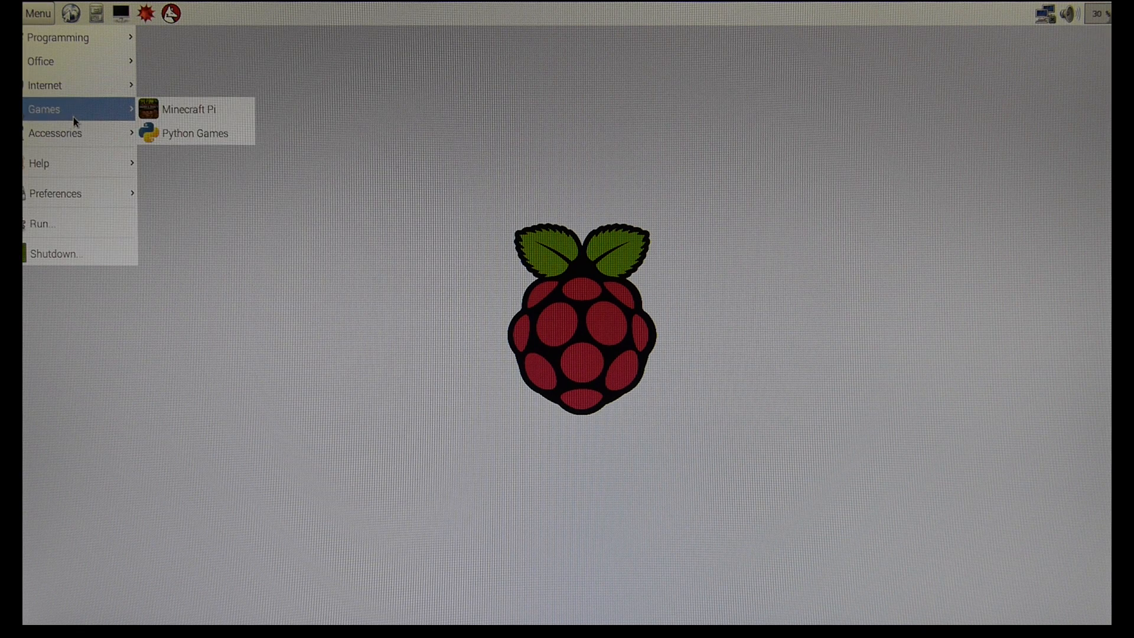
left_click(189, 109)
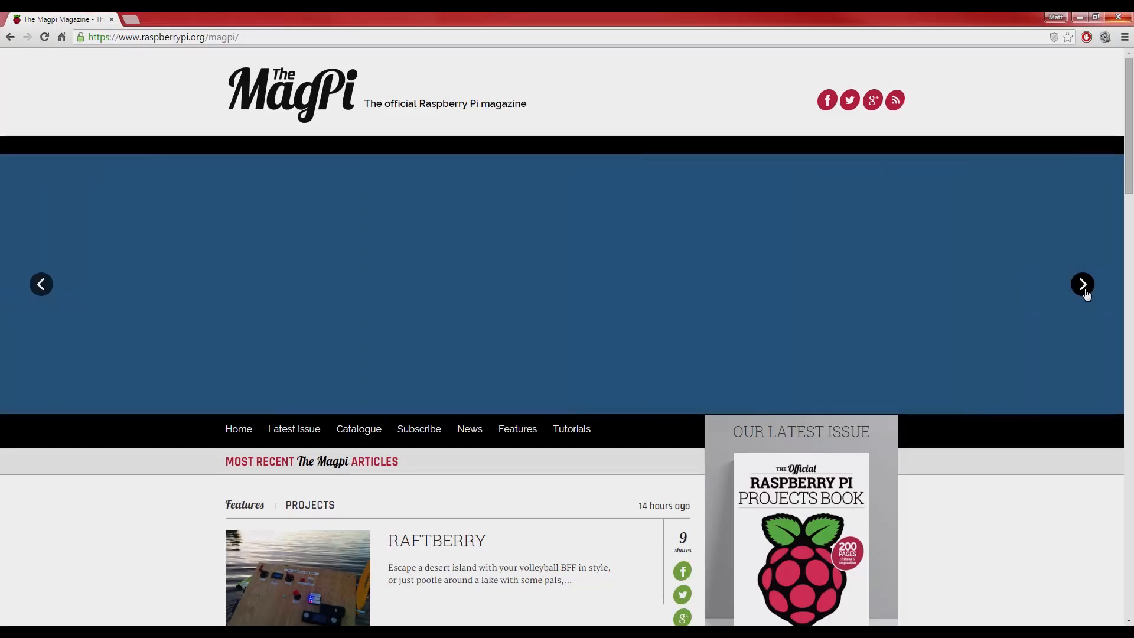
Step: Advance the homepage carousel twice to the 'Learn to Love the Command Line' slide
left_click(1083, 284)
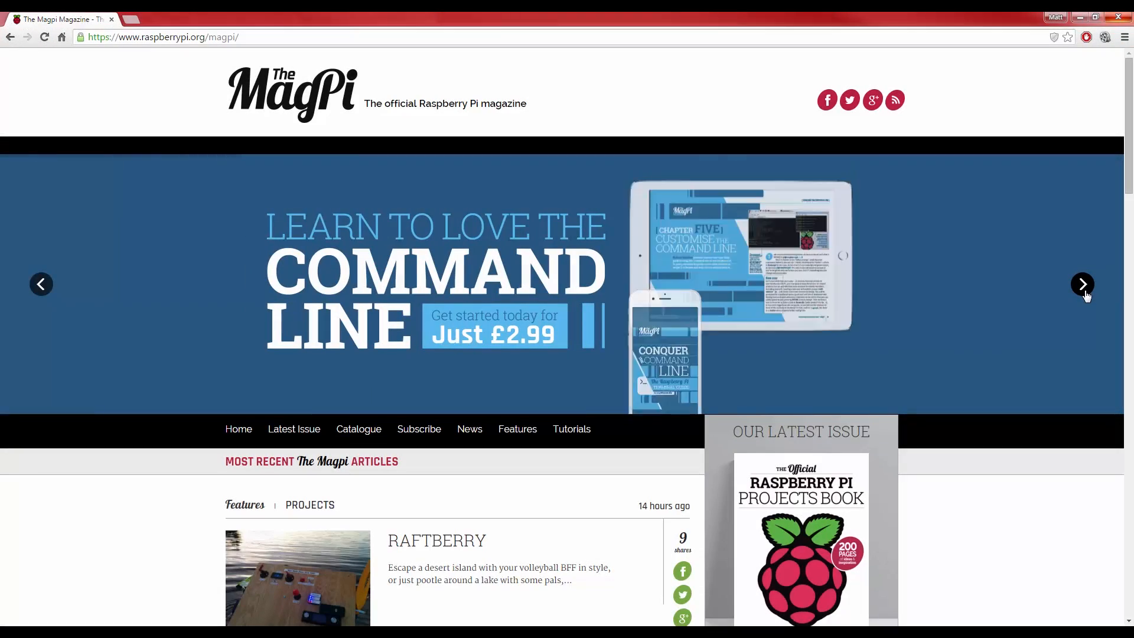
left_click(1083, 284)
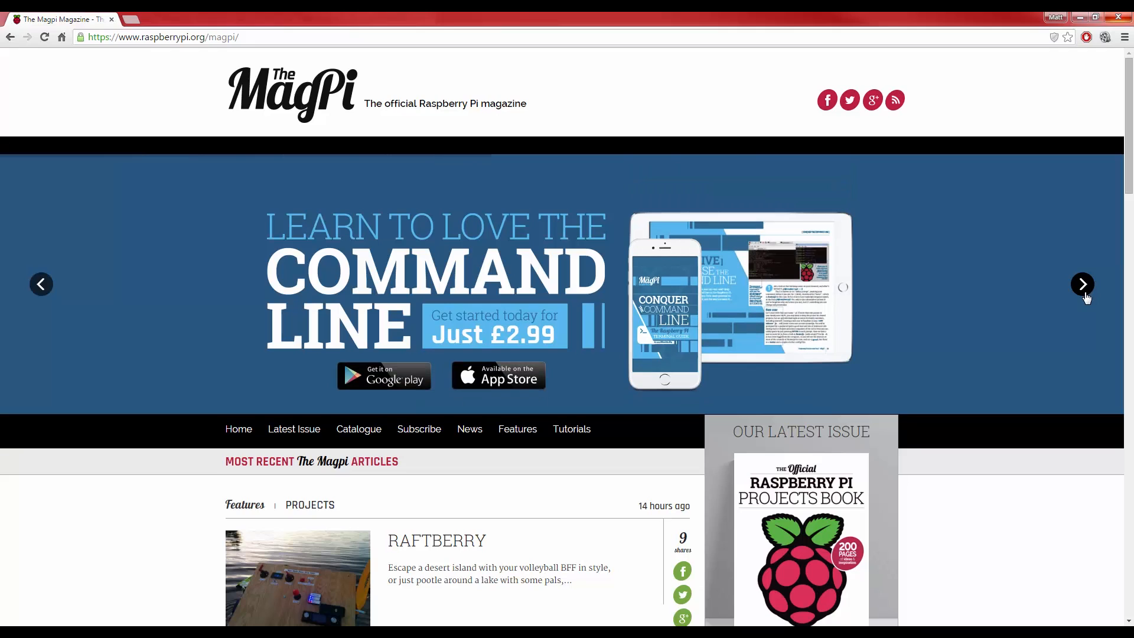